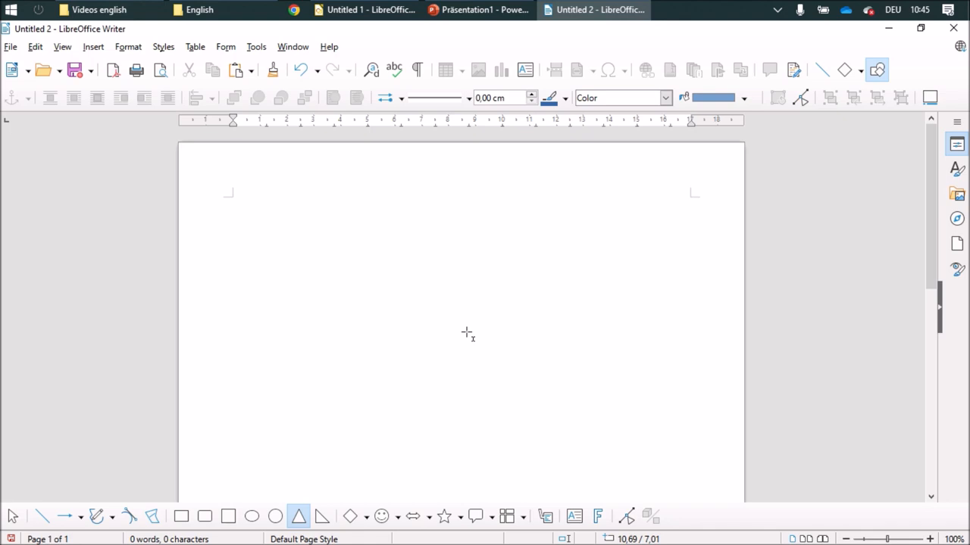
pyautogui.moveTo(501, 319)
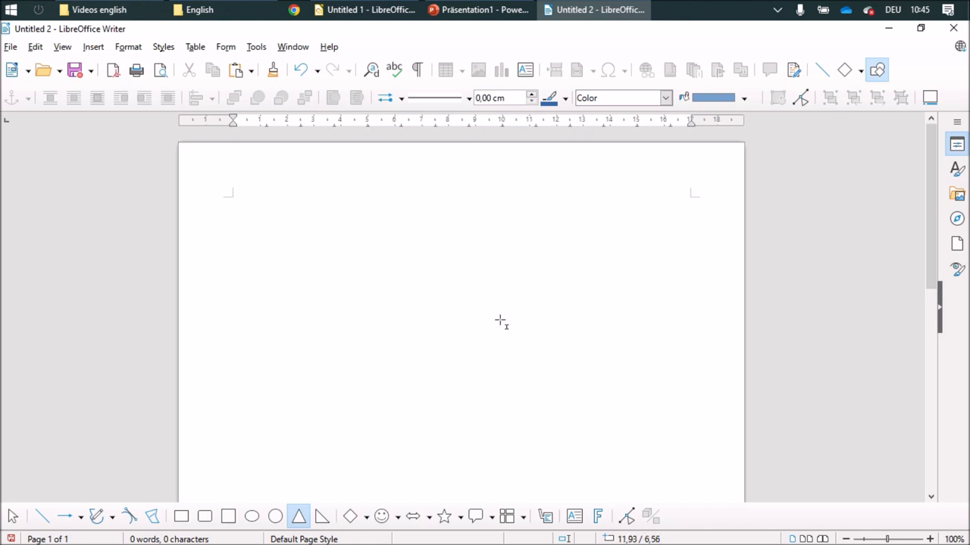
# Glance at the Draw document, return to Writer and choose the Rectangle tool
pyautogui.click(594, 9)
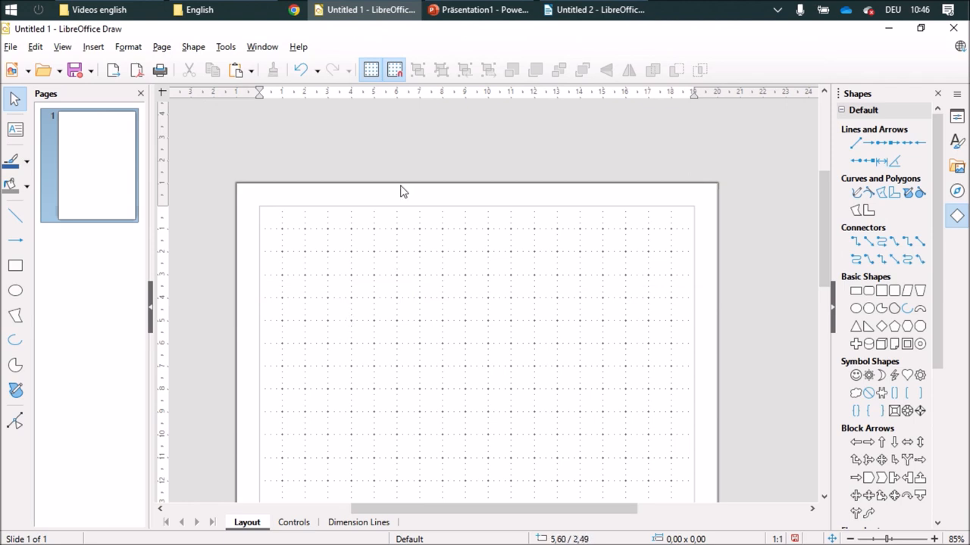
pyautogui.click(594, 9)
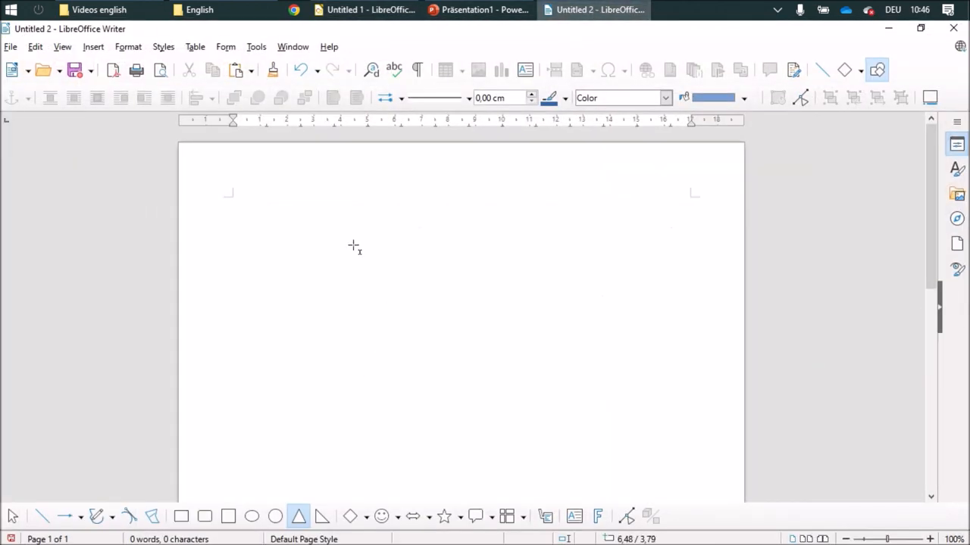
pyautogui.click(180, 516)
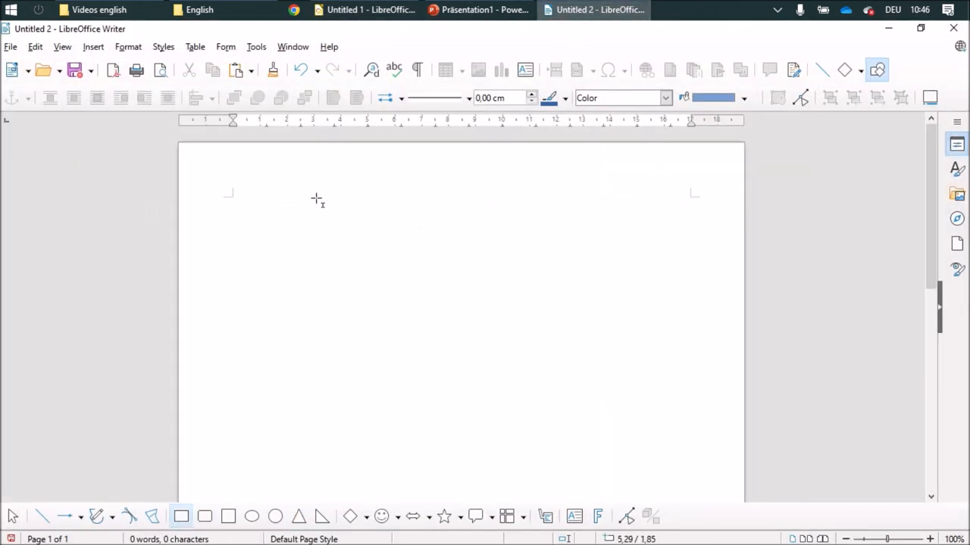
# Draw a blue rectangle near the top-left of the Writer page, then switch to Draw
pyautogui.moveTo(310, 206); pyautogui.dragTo(441, 309)
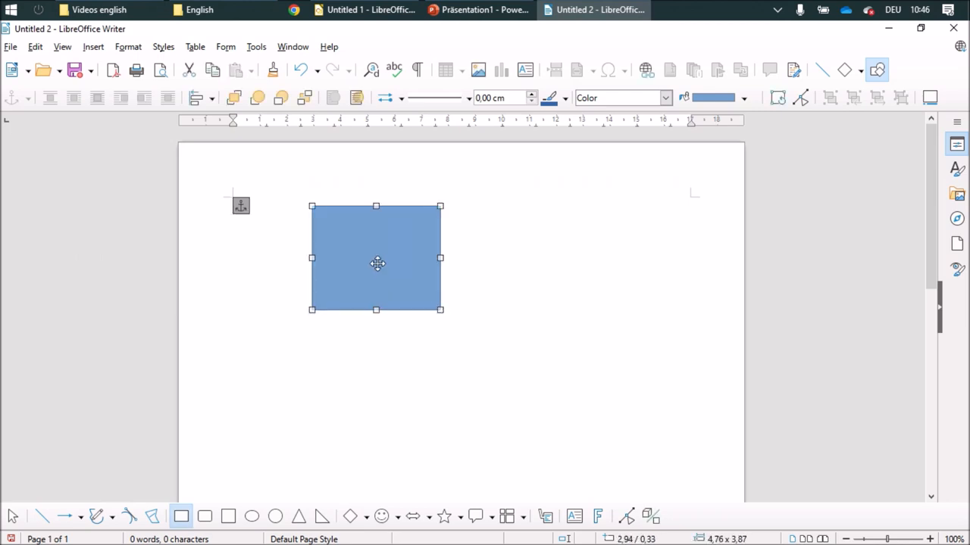
pyautogui.click(167, 97)
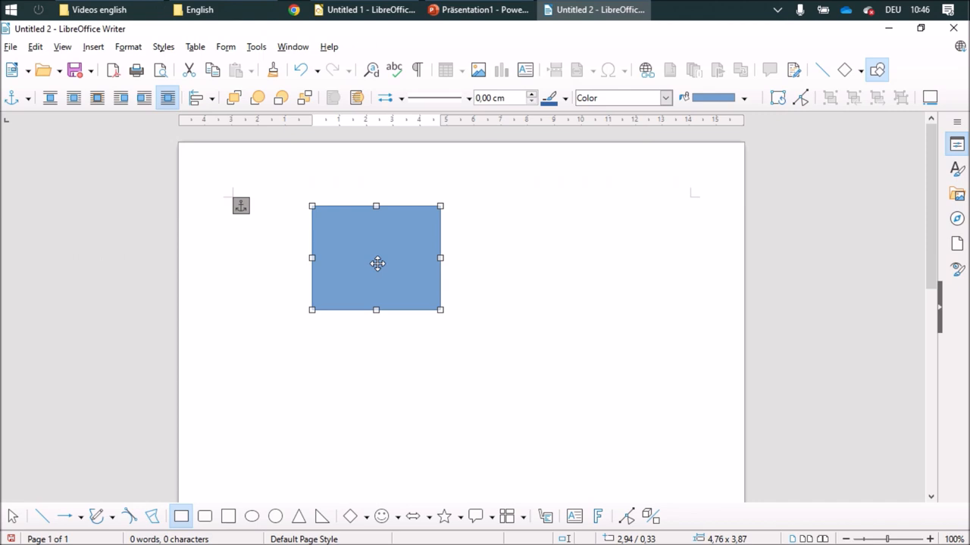
pyautogui.moveTo(467, 336)
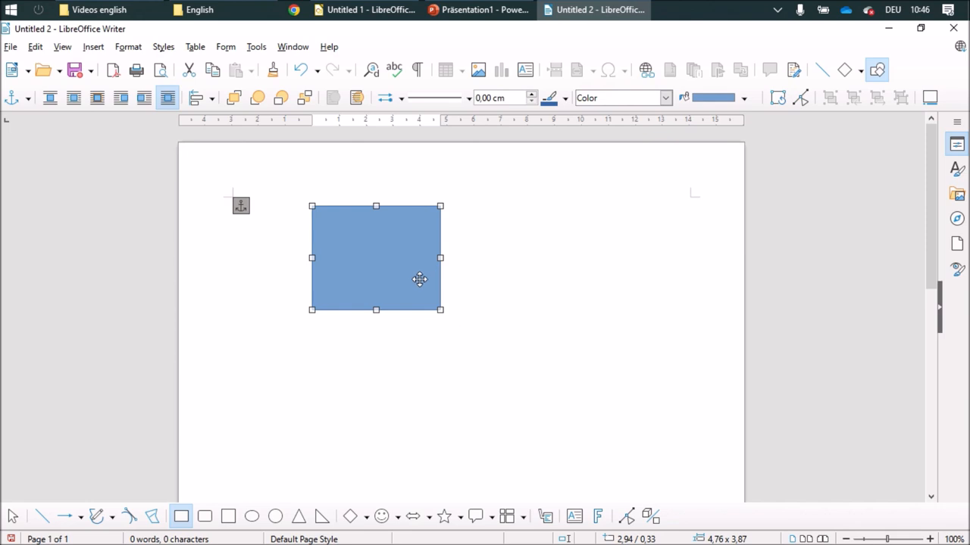
pyautogui.moveTo(503, 295)
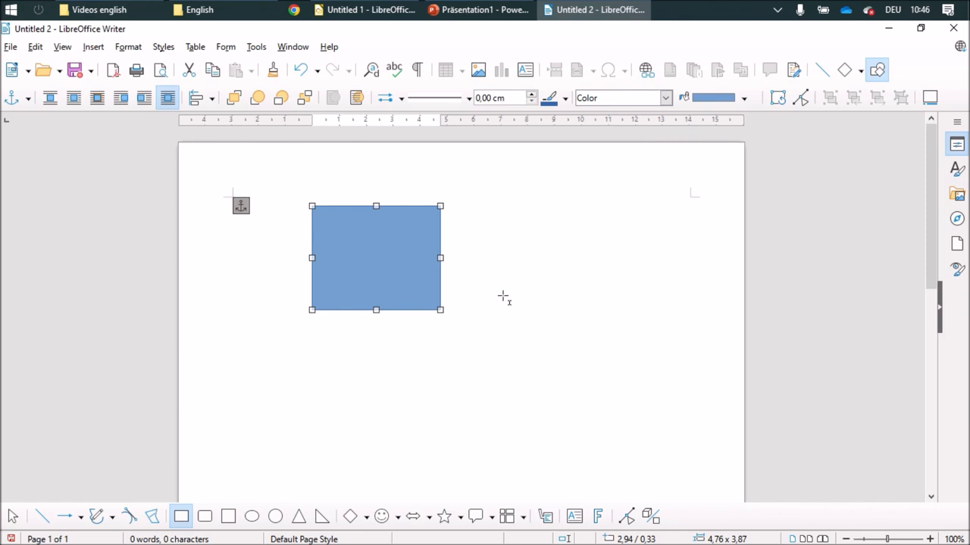
pyautogui.click(363, 9)
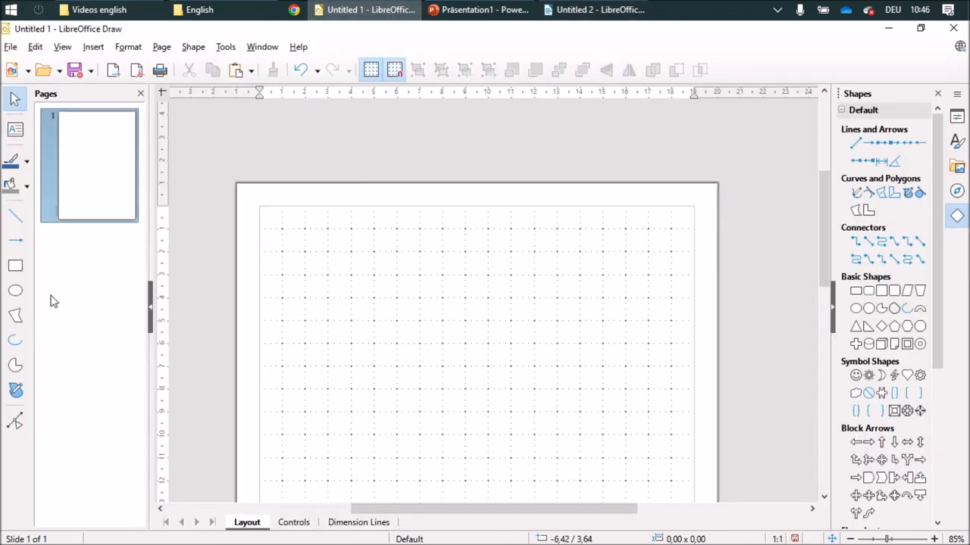
# Draw a rectangle outline near the top-left of the Draw page
pyautogui.moveTo(328, 245); pyautogui.dragTo(475, 321)
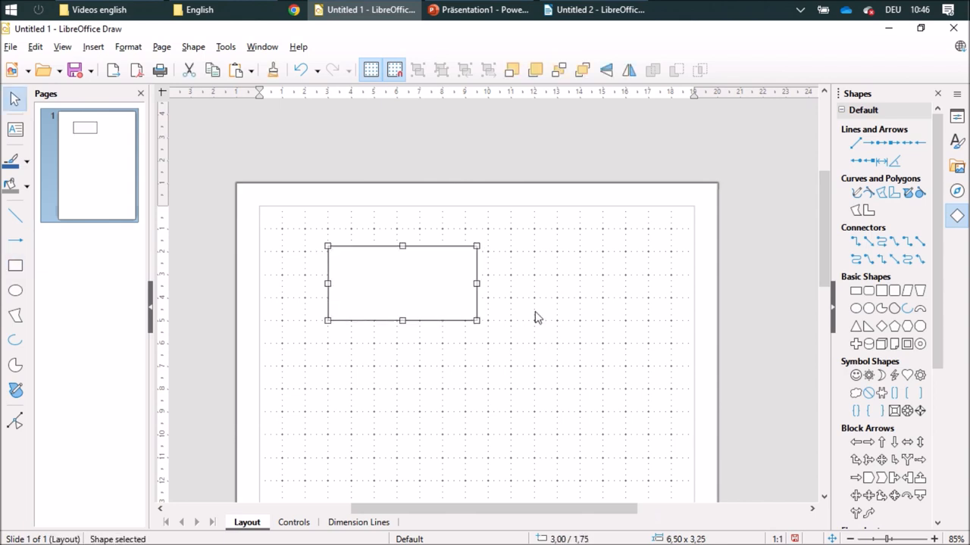
pyautogui.moveTo(612, 135)
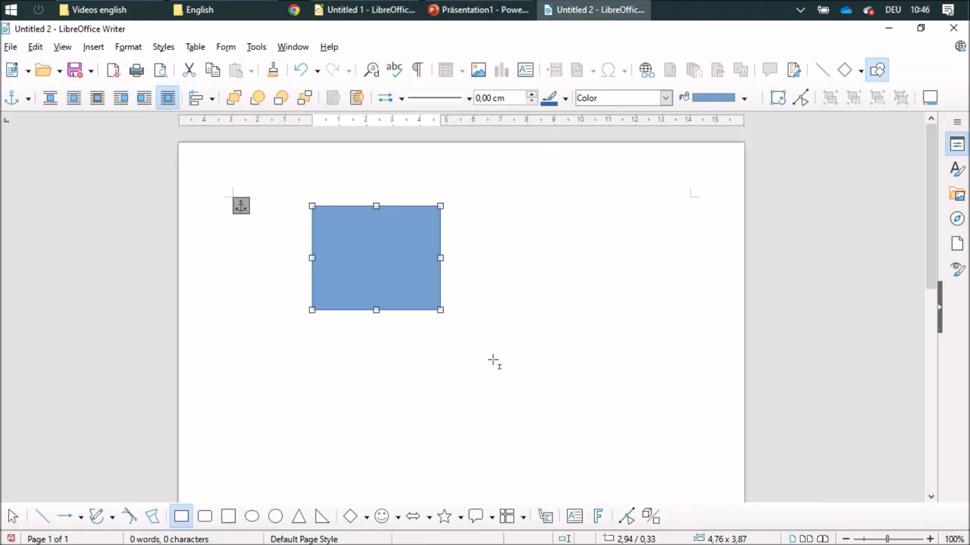
pyautogui.moveTo(542, 286)
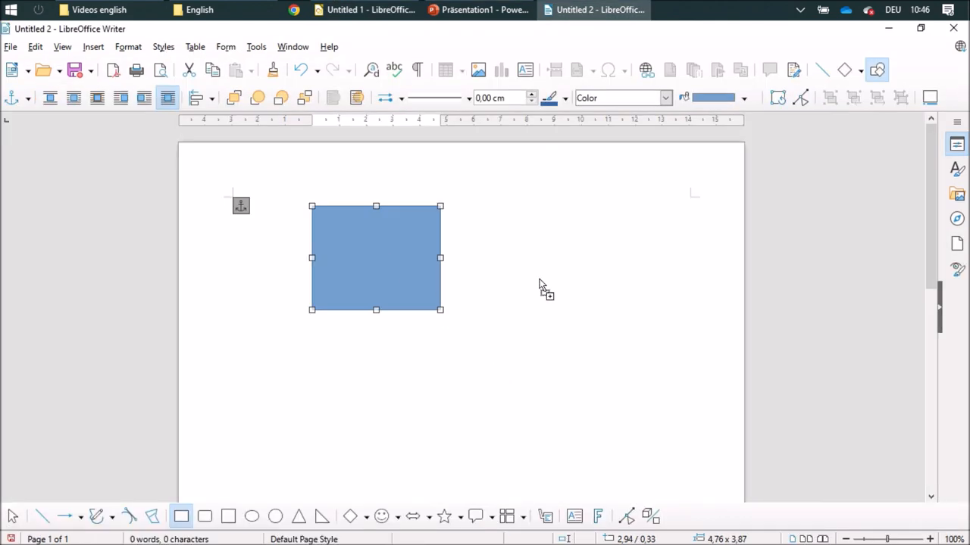
# Ctrl-drag copies of the rectangle to the right and lower left, giving four blue rectangles
pyautogui.moveTo(376, 258); pyautogui.dragTo(603, 330)
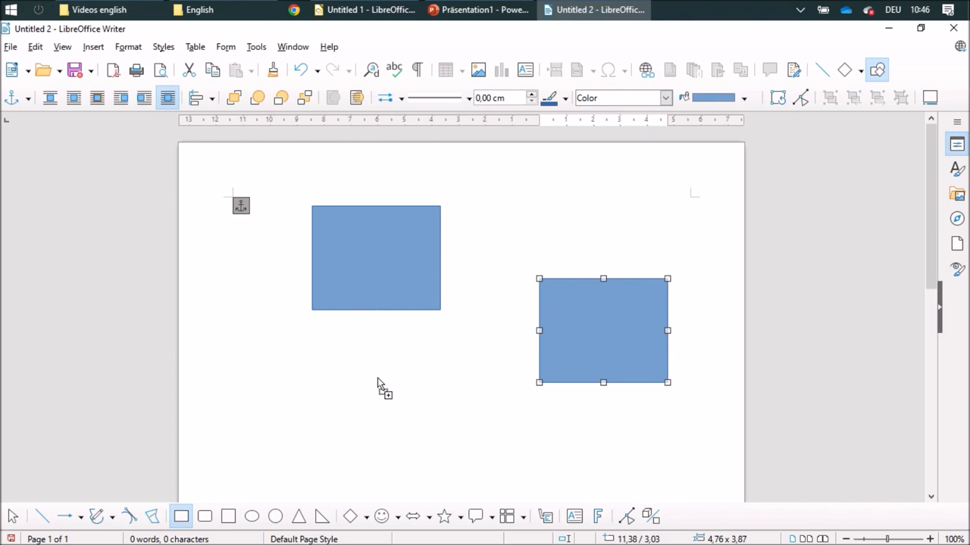
pyautogui.moveTo(309, 388)
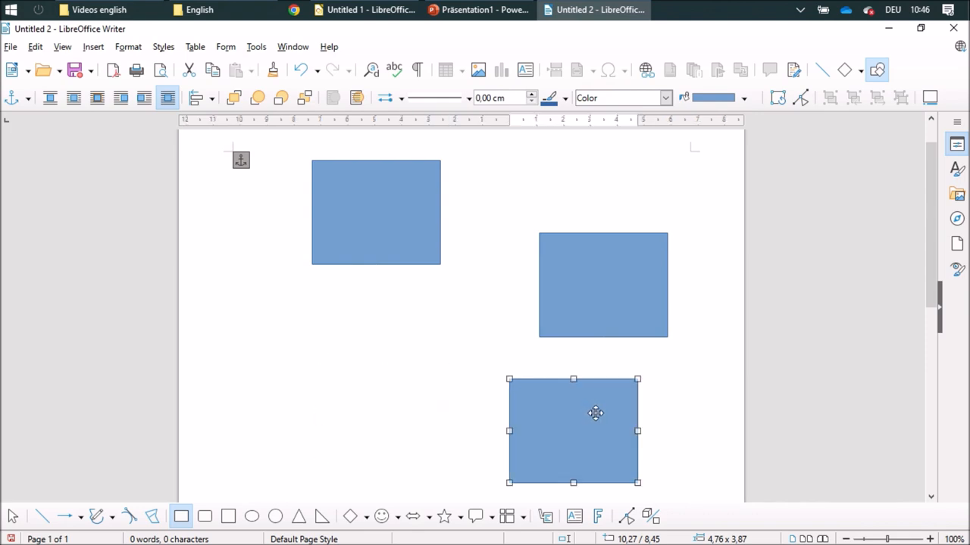
pyautogui.moveTo(594, 412); pyautogui.dragTo(406, 432)
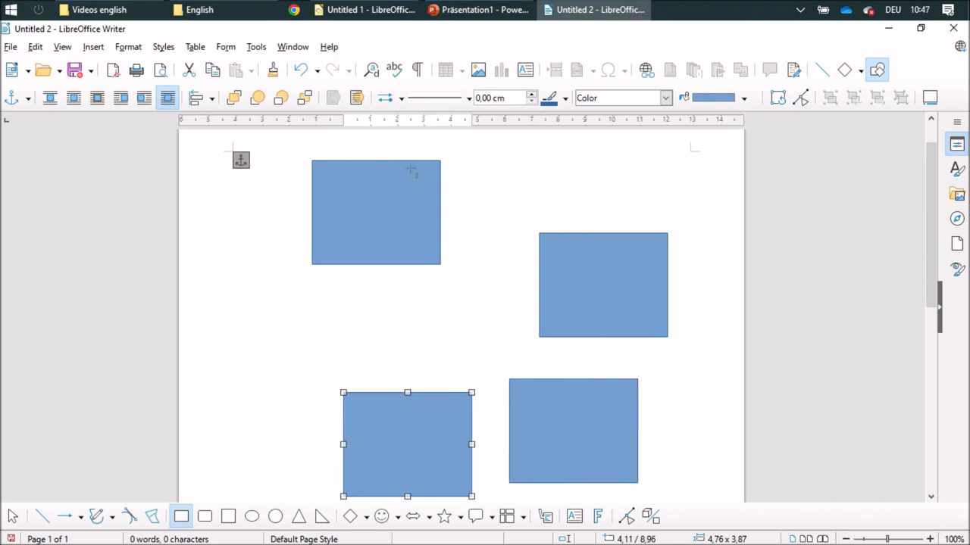
# In Draw, select the rectangle and Ctrl-drag a copy to its right
pyautogui.click(364, 9)
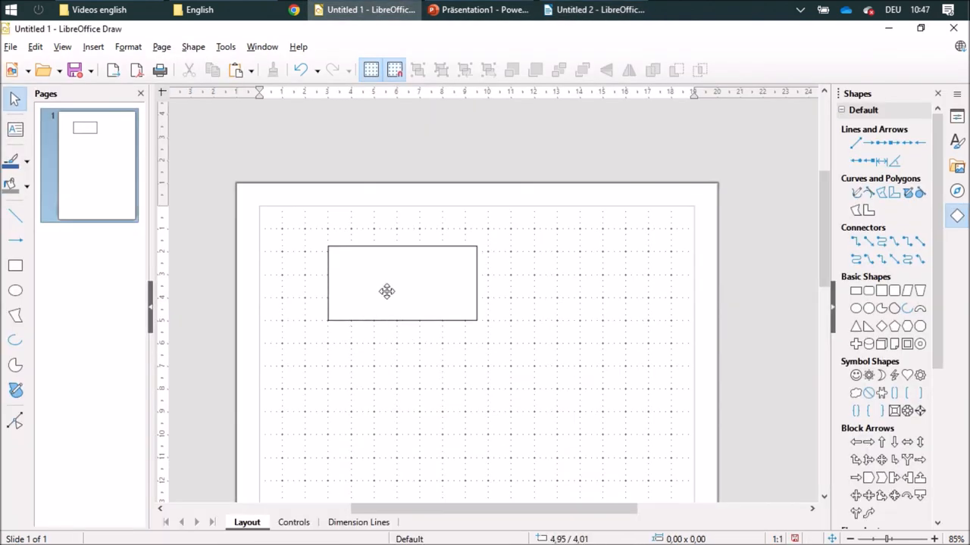
pyautogui.moveTo(418, 291)
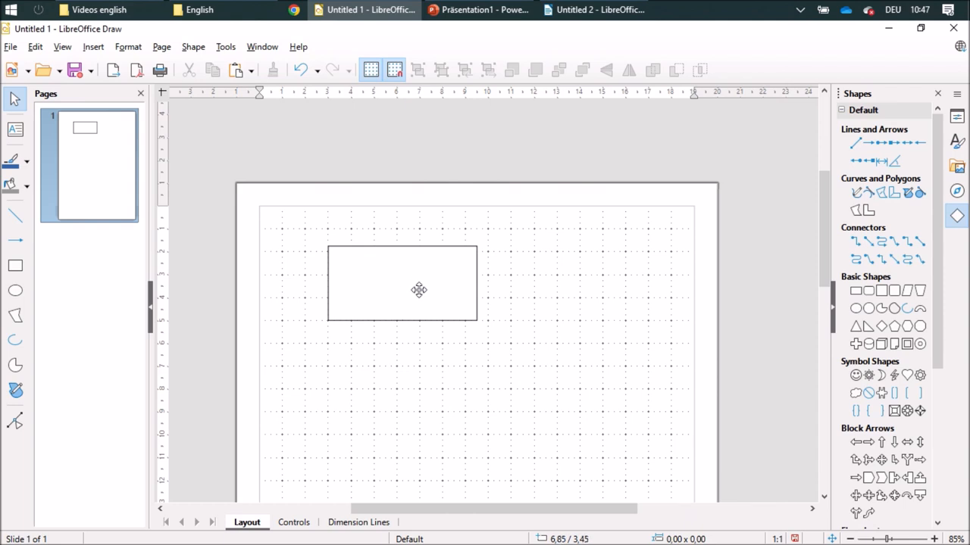
pyautogui.moveTo(421, 283)
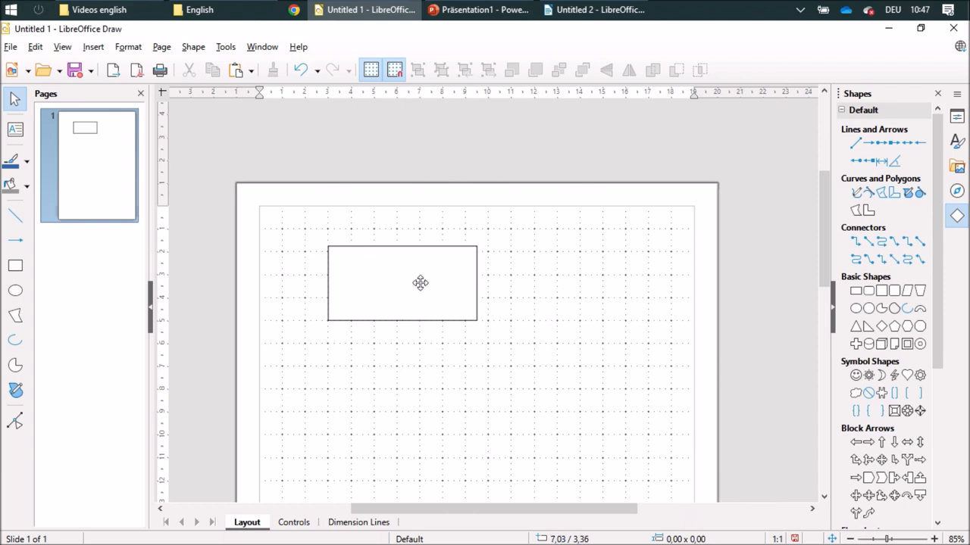
pyautogui.click(402, 283)
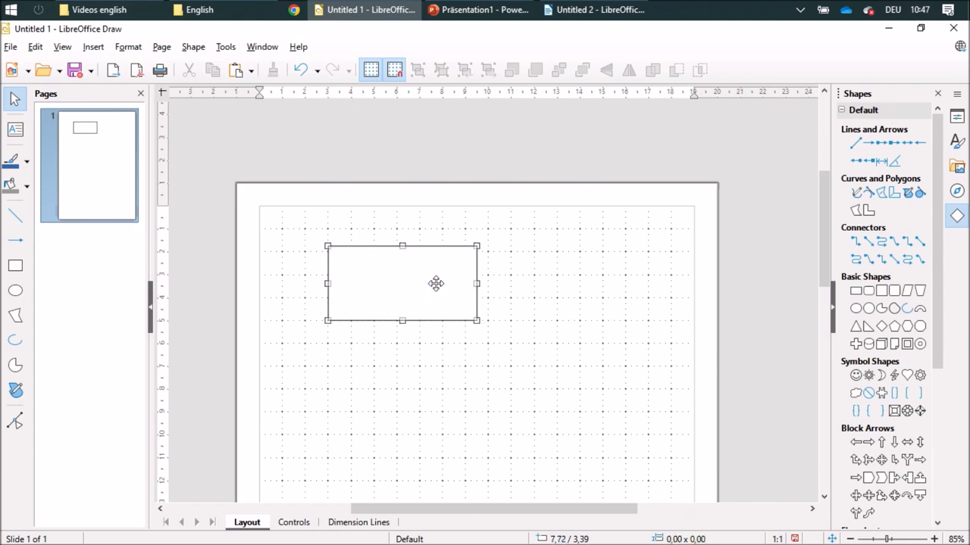
pyautogui.moveTo(437, 284); pyautogui.dragTo(609, 302)
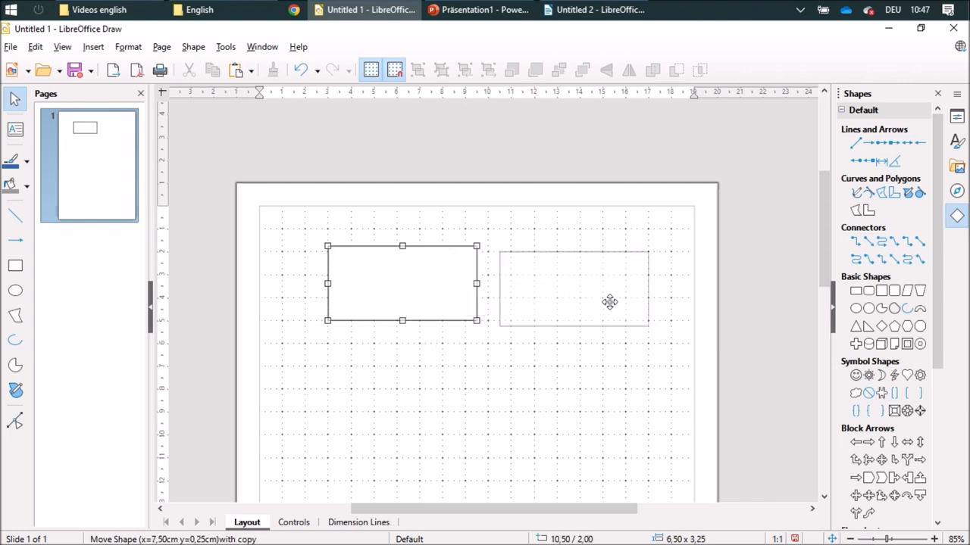
pyautogui.moveTo(609, 303); pyautogui.dragTo(614, 279)
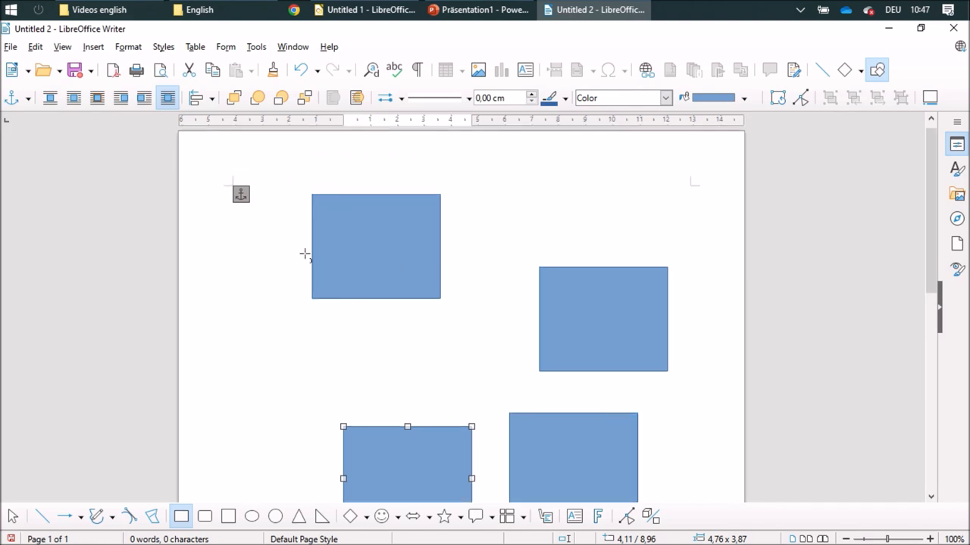
pyautogui.moveTo(279, 253)
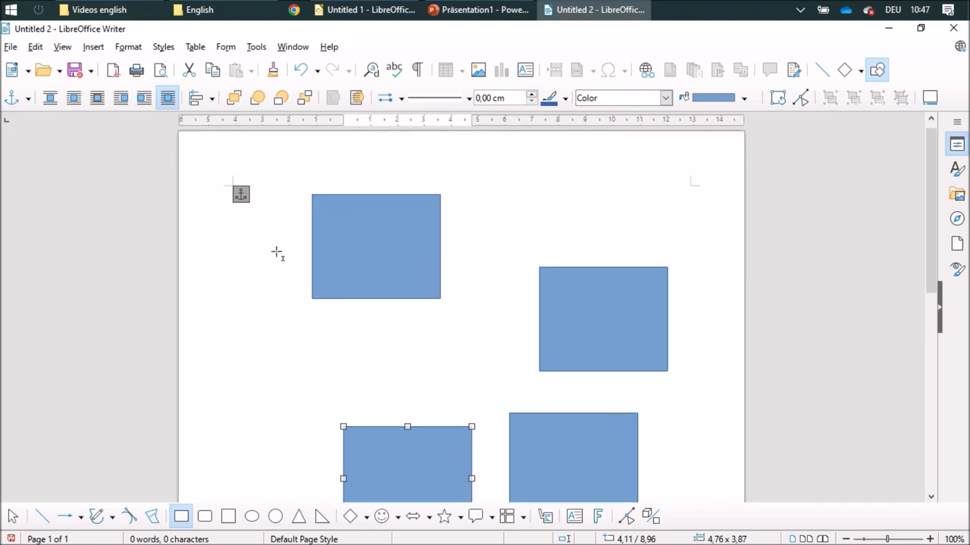